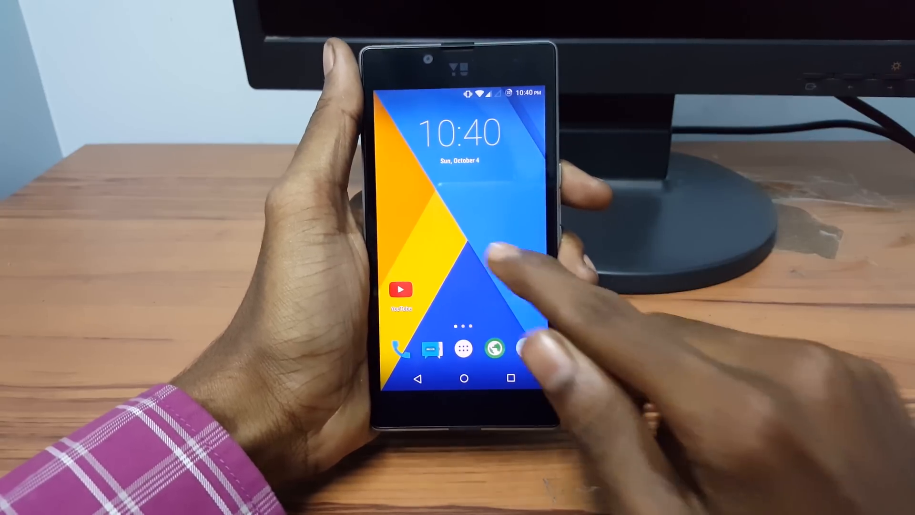
Launch Google Play Store from the app drawer
left_click(462, 349)
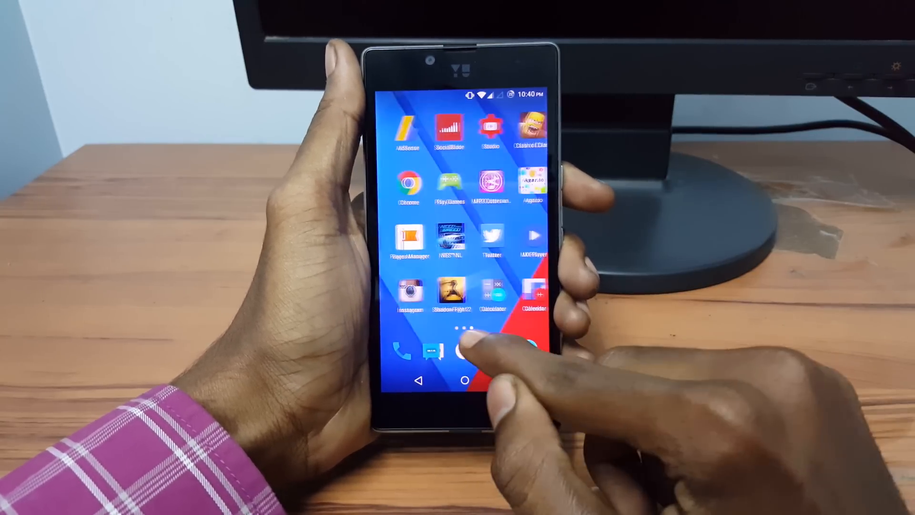
scroll("left", 3)
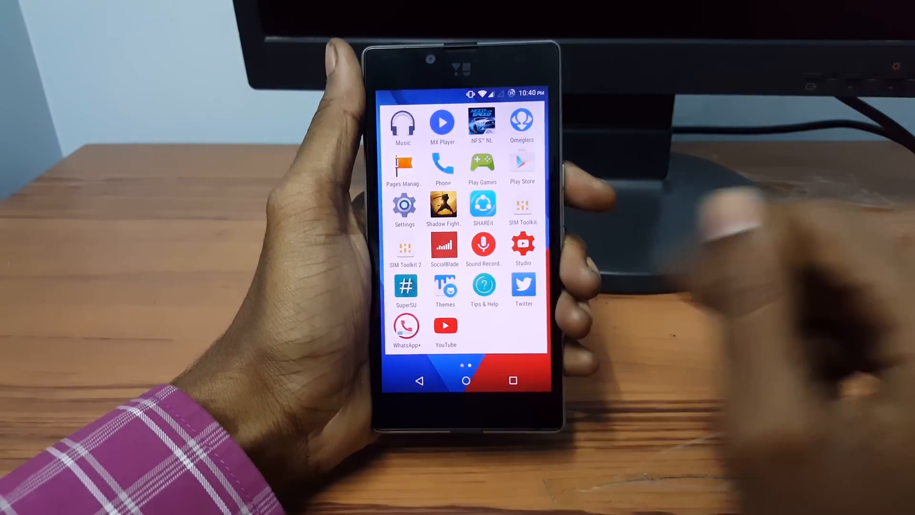
left_click(522, 163)
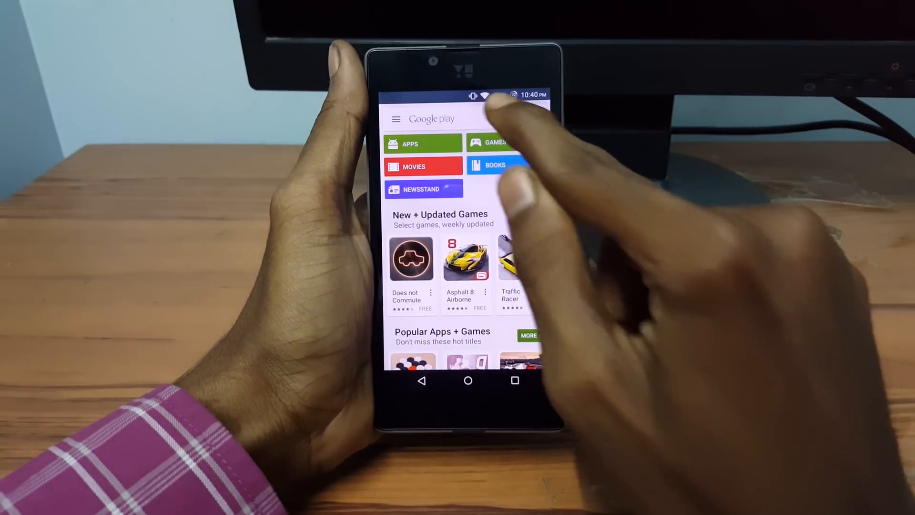
Search 'es f' and install ES File Explorer File Manager, accepting its permissions
left_click(502, 119)
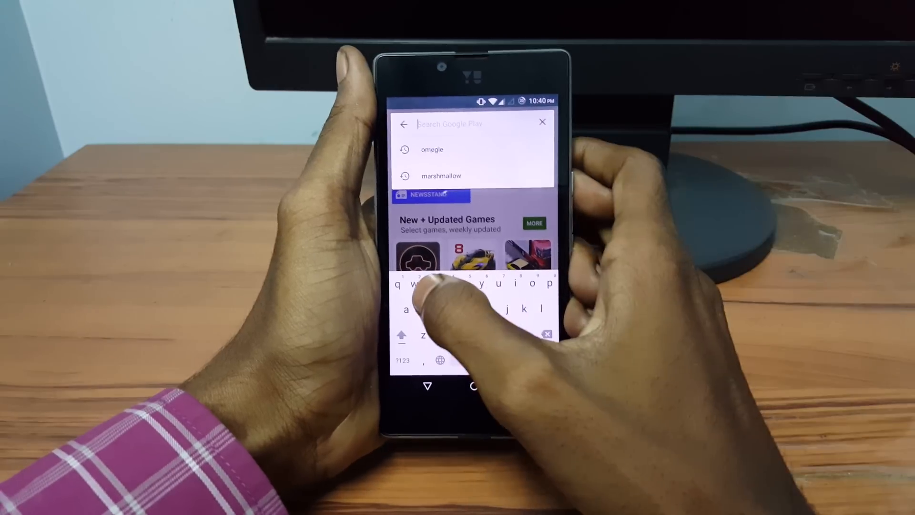
type("es f")
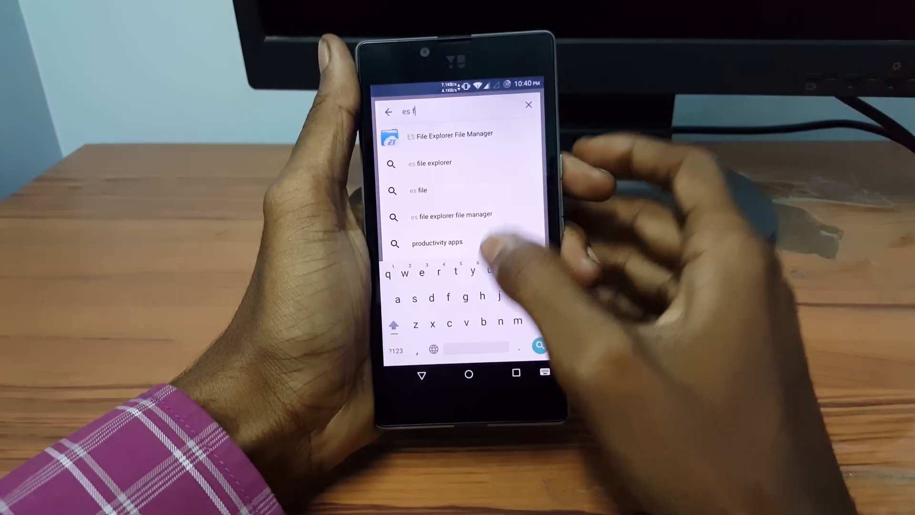
left_click(449, 134)
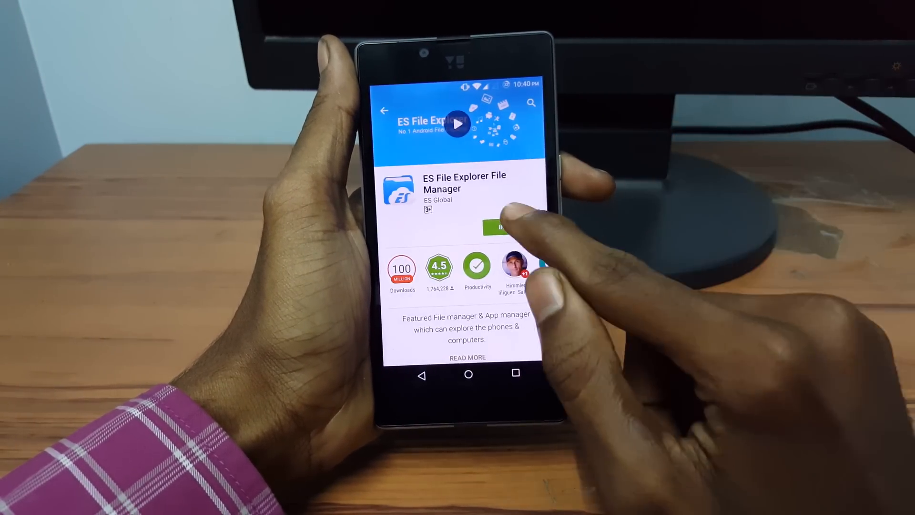
left_click(500, 228)
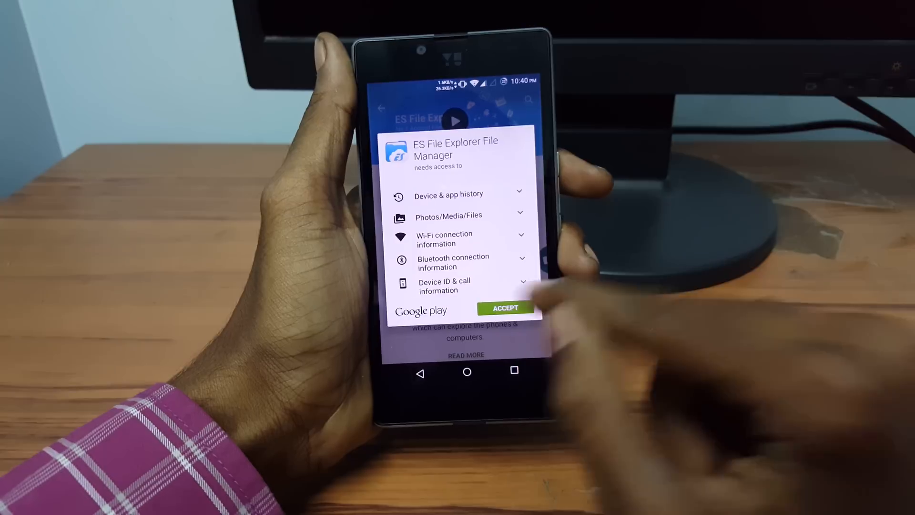
left_click(505, 309)
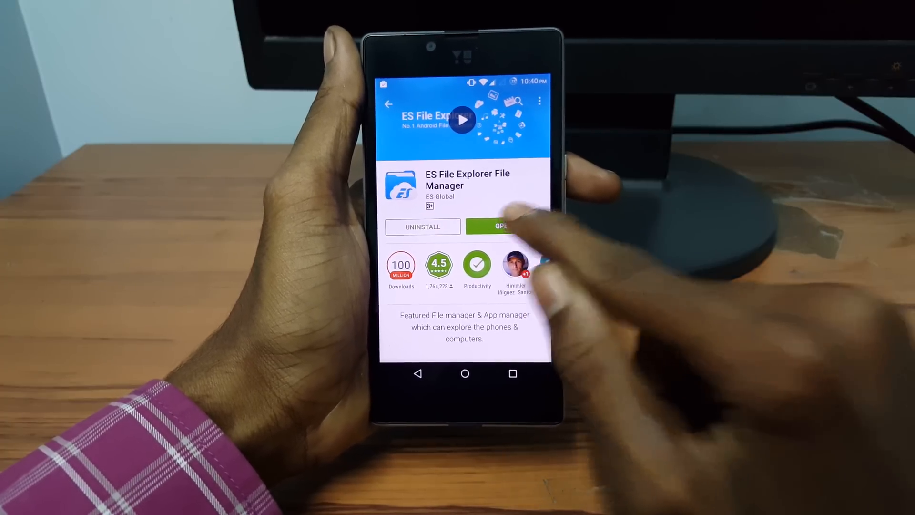
Launch ES File Explorer, enable Root Explorer from the side menu, and grant superuser access
left_click(502, 226)
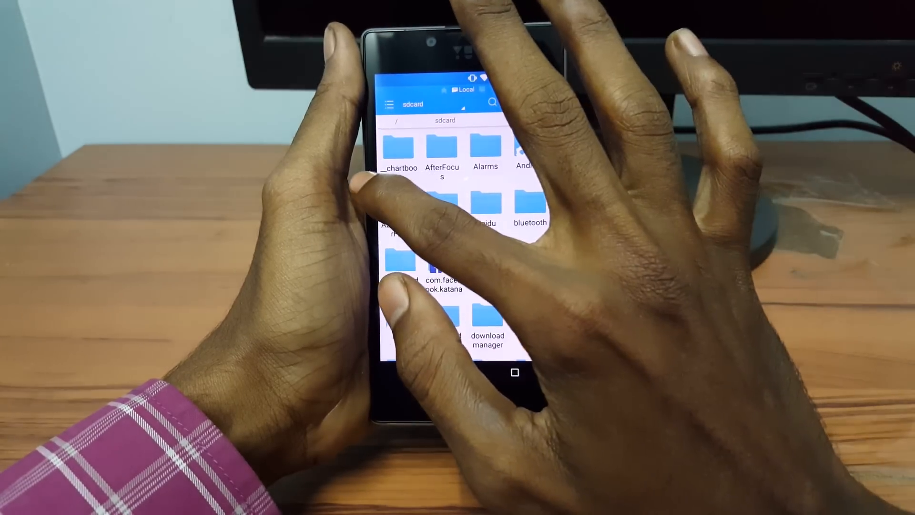
left_click(390, 104)
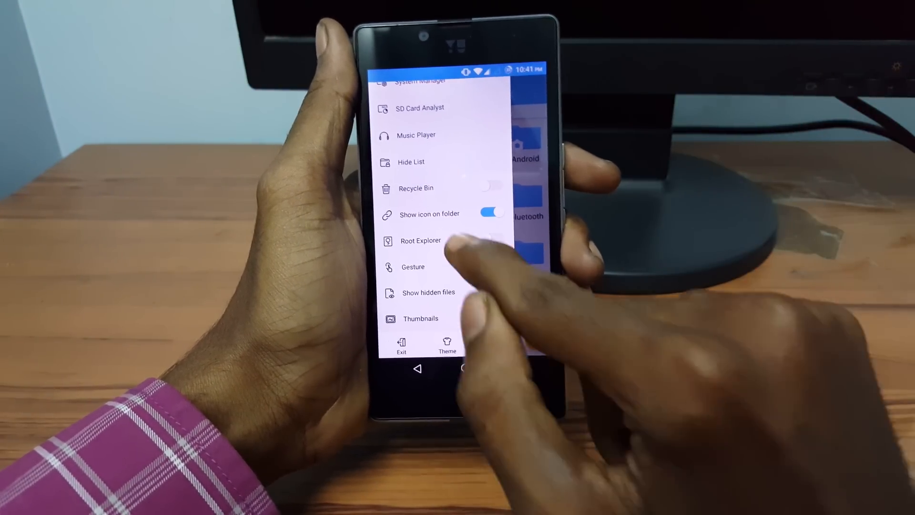
left_click(493, 240)
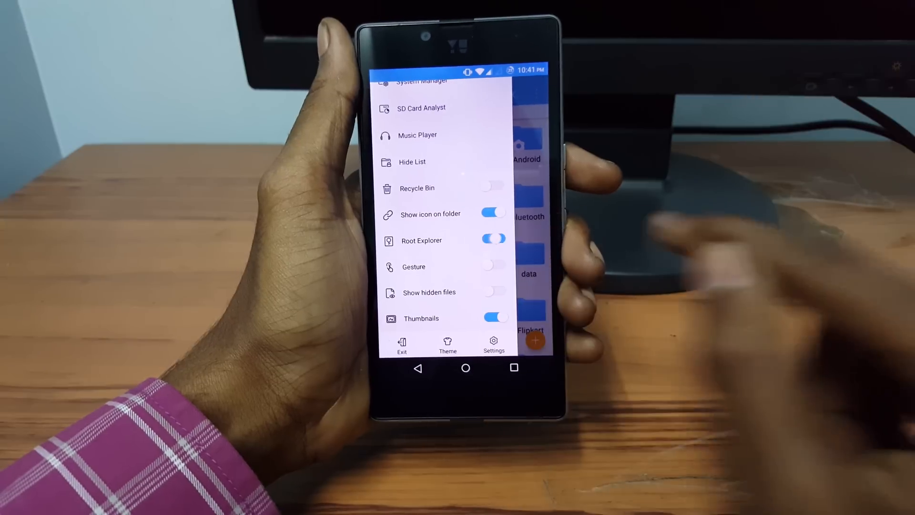
left_click(494, 239)
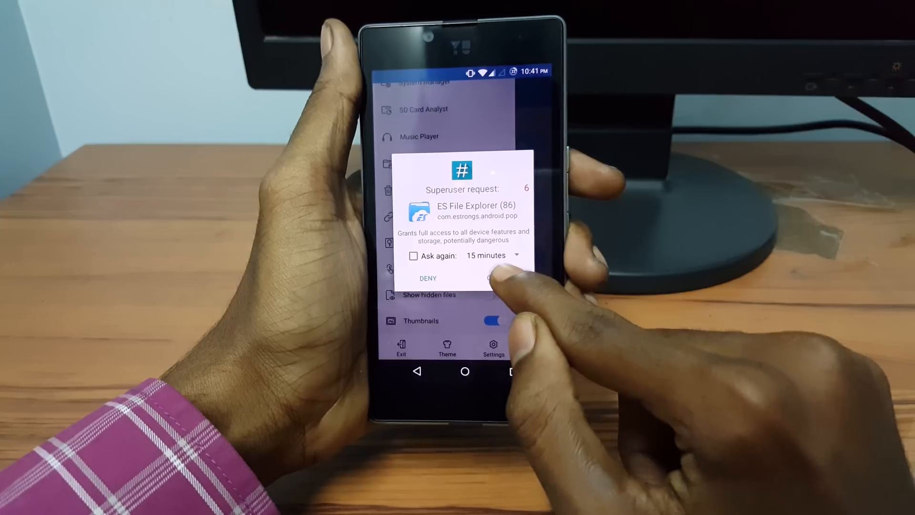
left_click(490, 278)
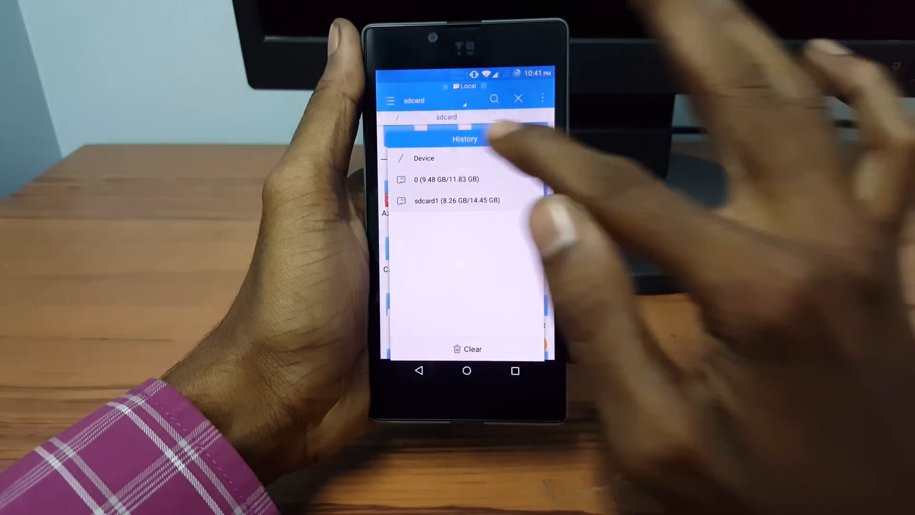
Append 'dhhd' to the original bootanimation.zip's name in /system/media
left_click(424, 159)
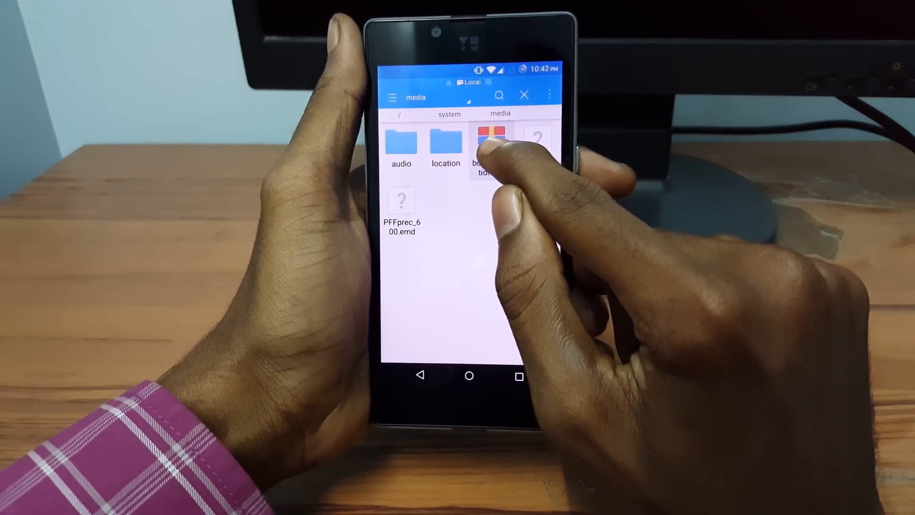
left_click(487, 143)
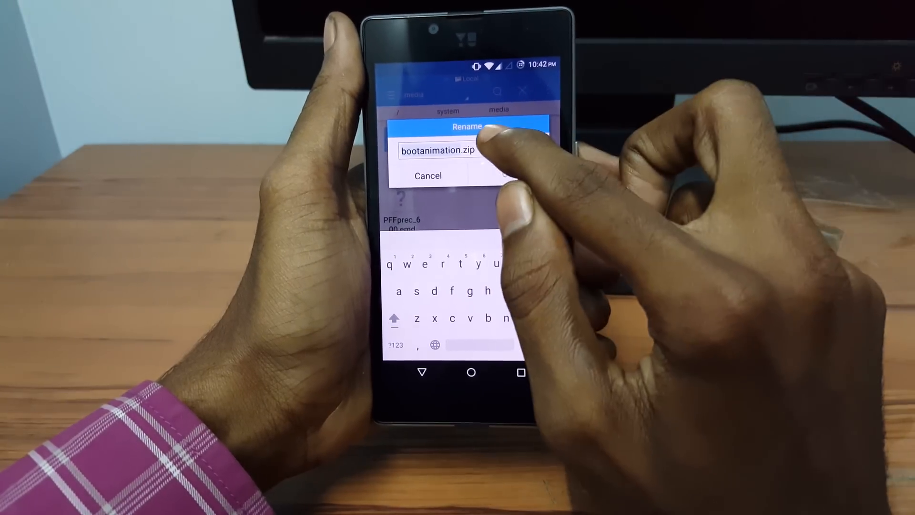
type("dhhd")
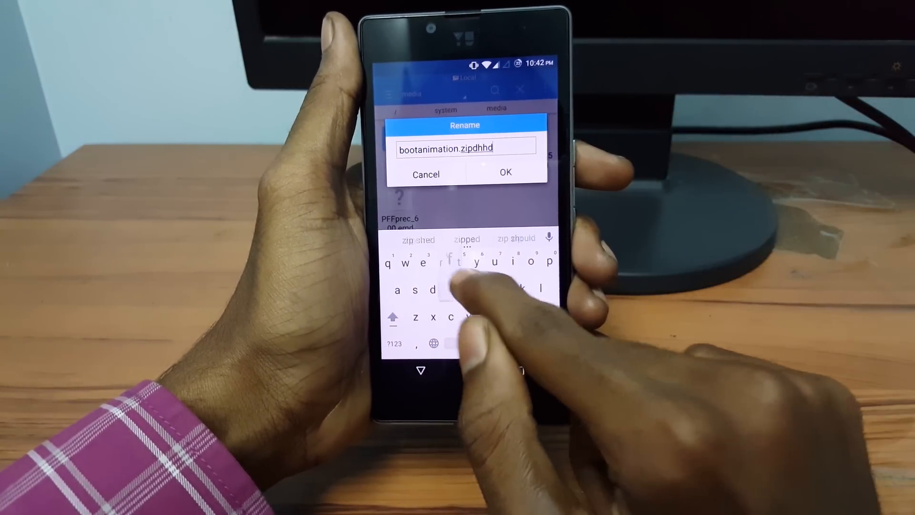
left_click(505, 173)
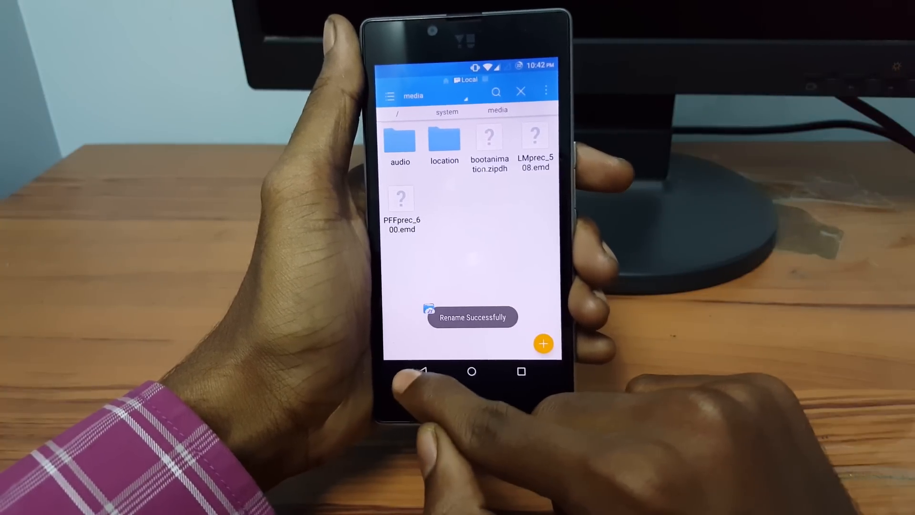
Select the new bootanimation.zip in internal storage
left_click(423, 371)
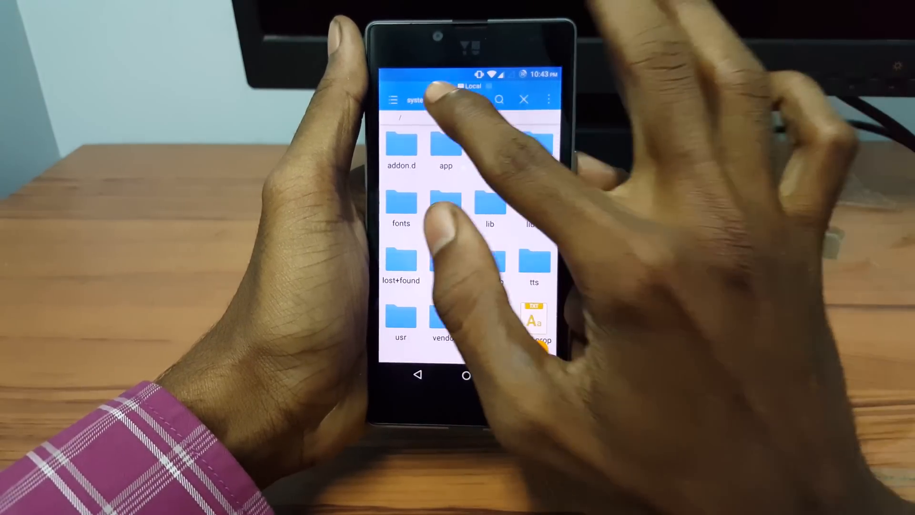
left_click(421, 99)
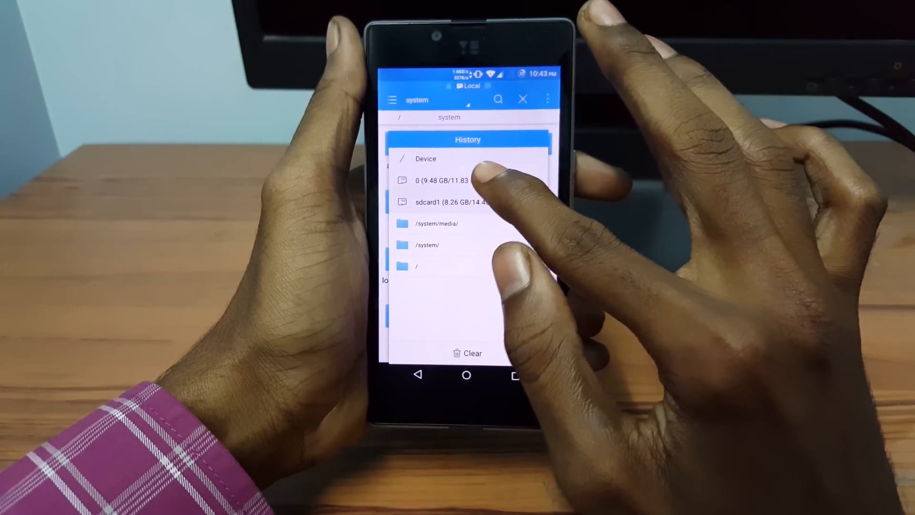
left_click(449, 180)
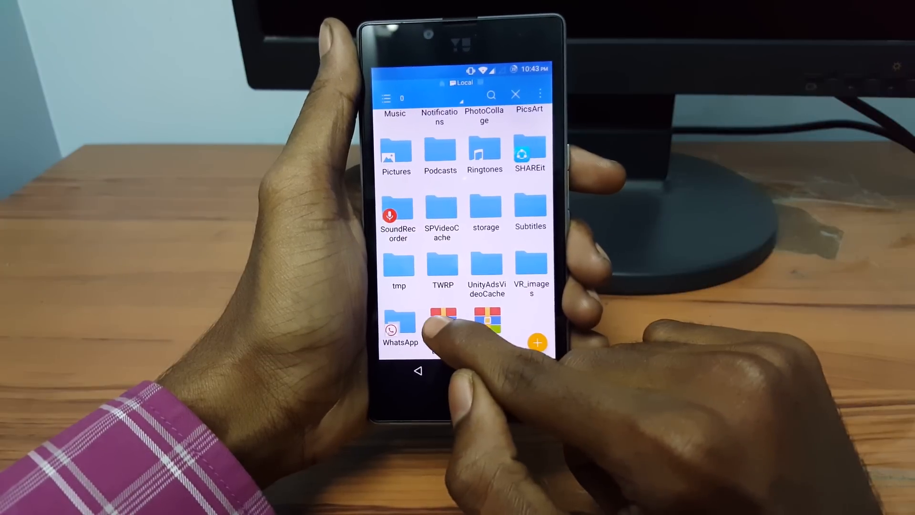
left_click(442, 325)
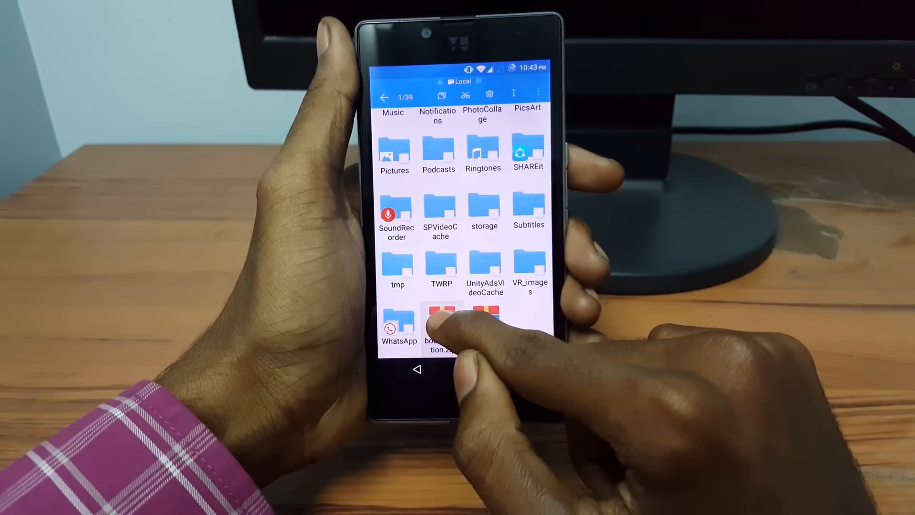
left_click(441, 327)
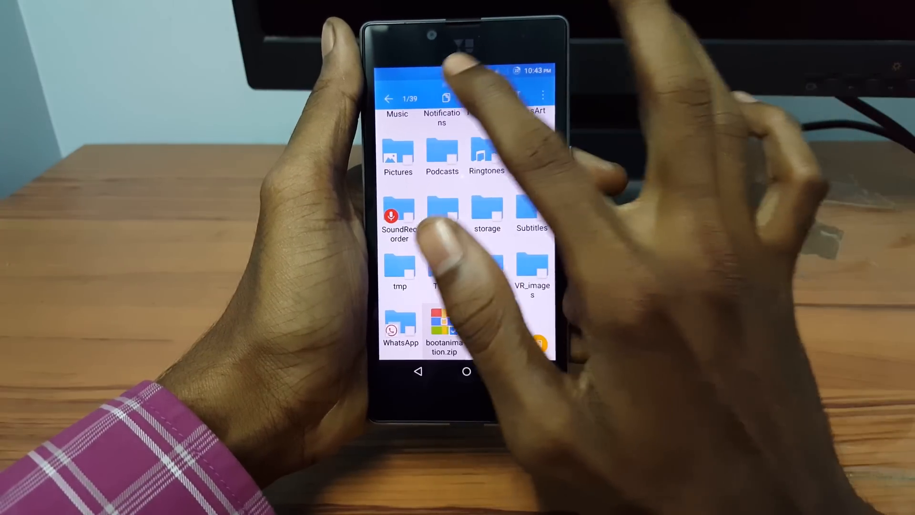
Copy the selected bootanimation.zip to the / > system > media folder
left_click(539, 96)
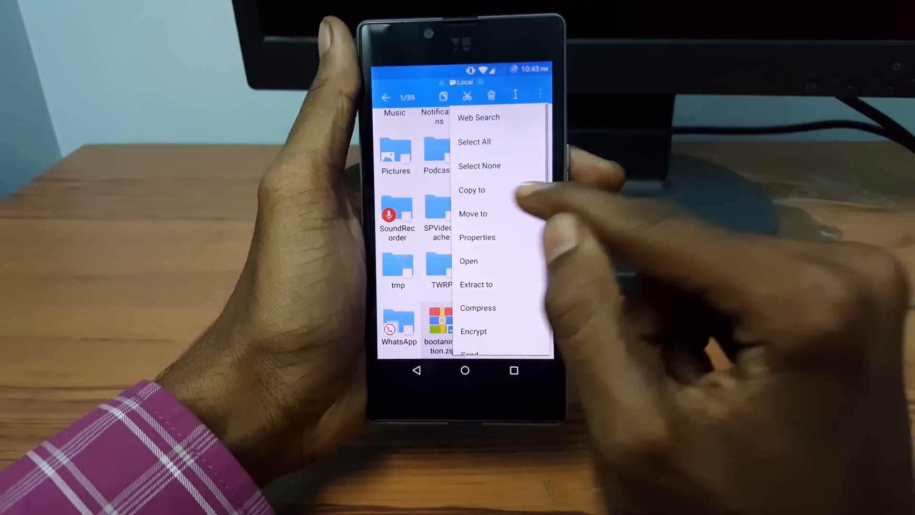
left_click(471, 190)
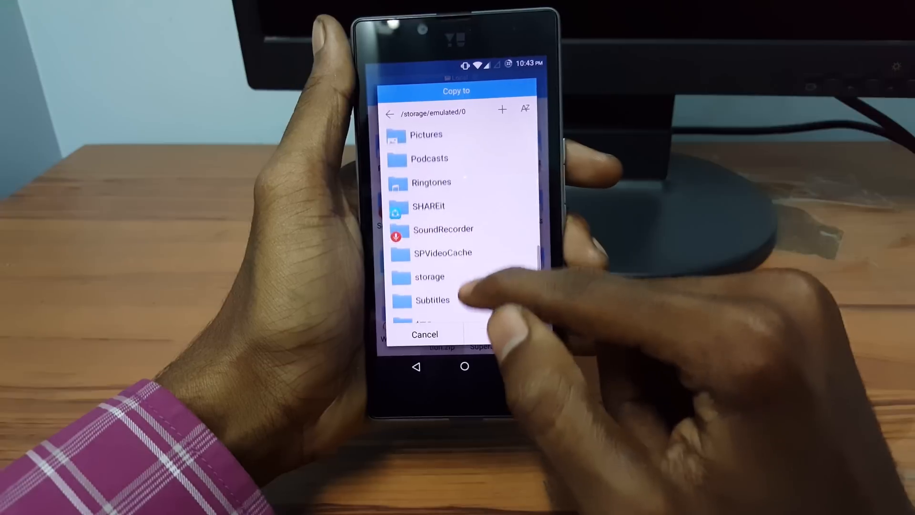
scroll("down", 3)
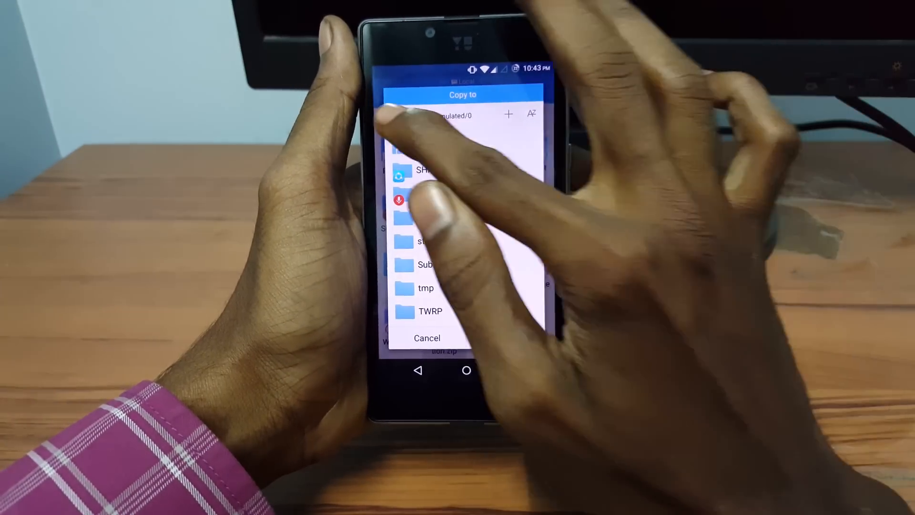
left_click(397, 114)
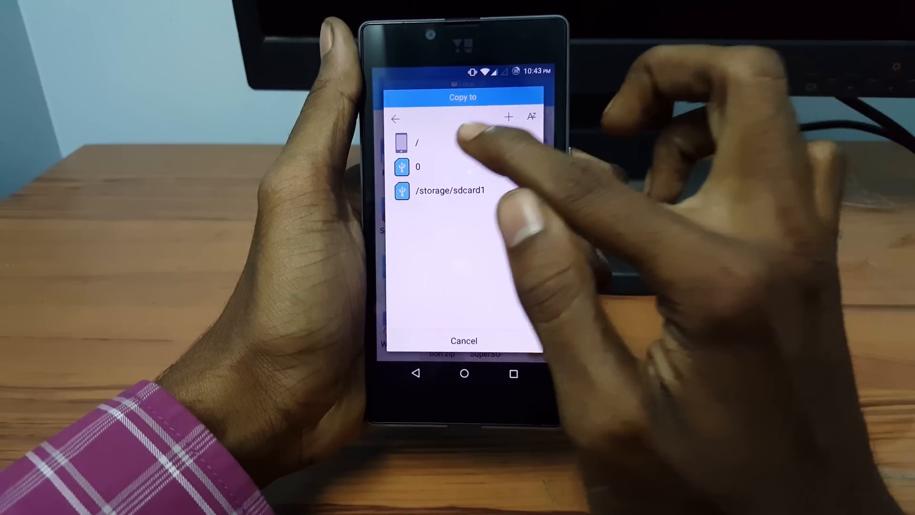
left_click(417, 143)
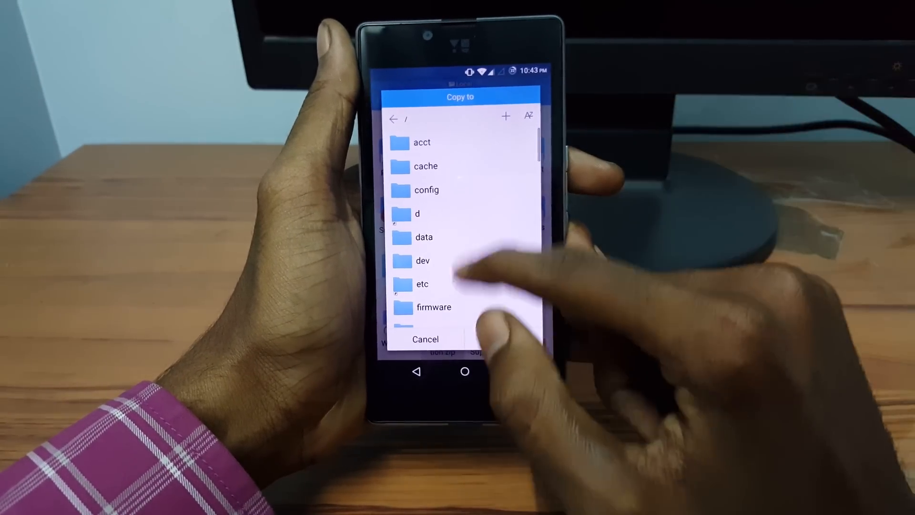
scroll("down", 3)
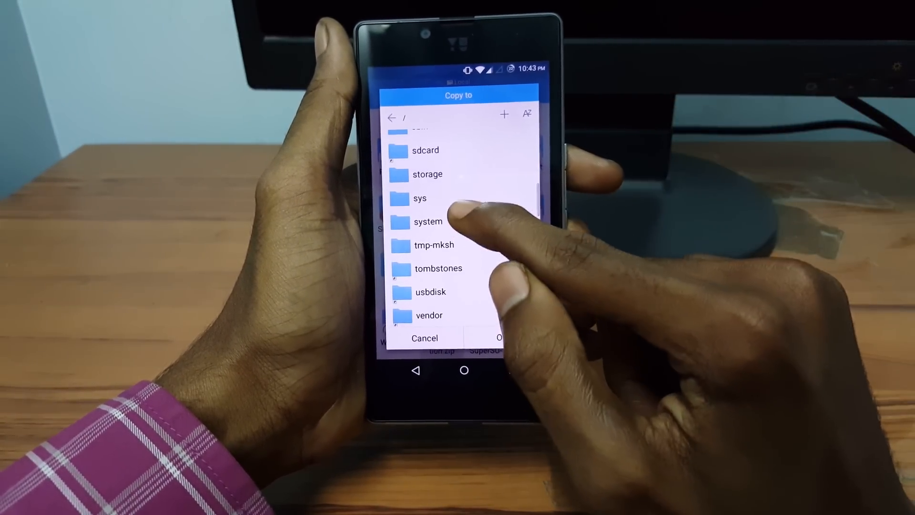
left_click(428, 221)
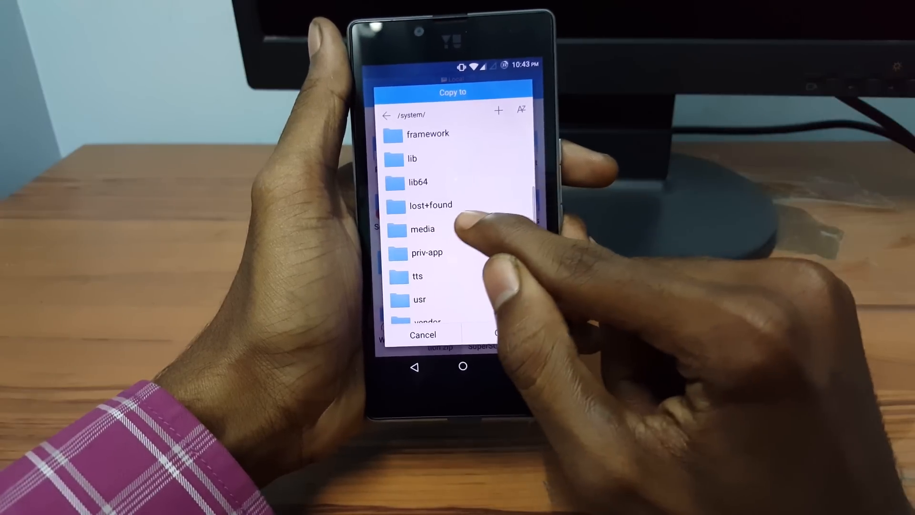
left_click(422, 229)
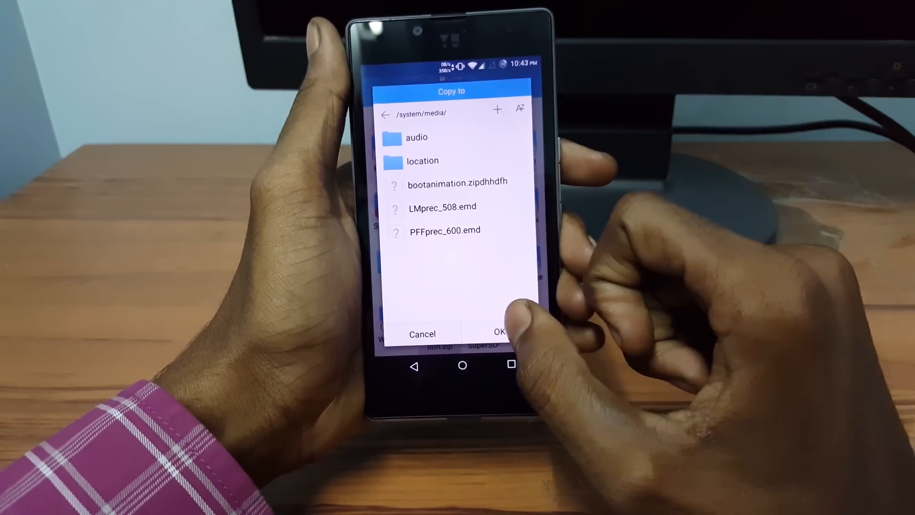
left_click(499, 333)
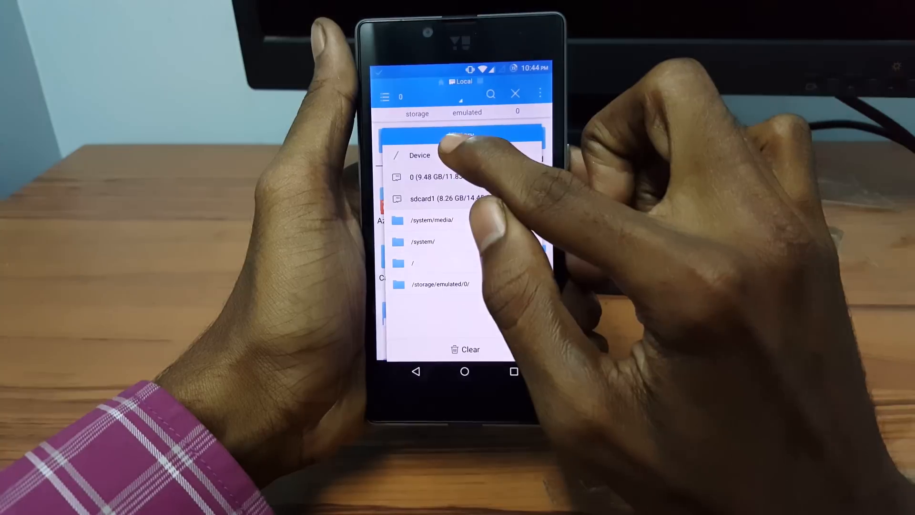
Browse to Device > system > media and select the copied bootanimation.zip
left_click(419, 155)
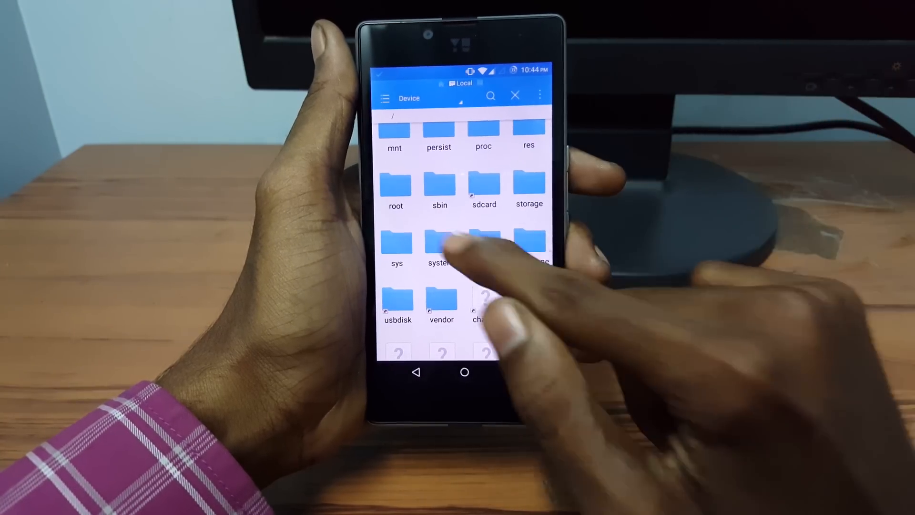
left_click(440, 243)
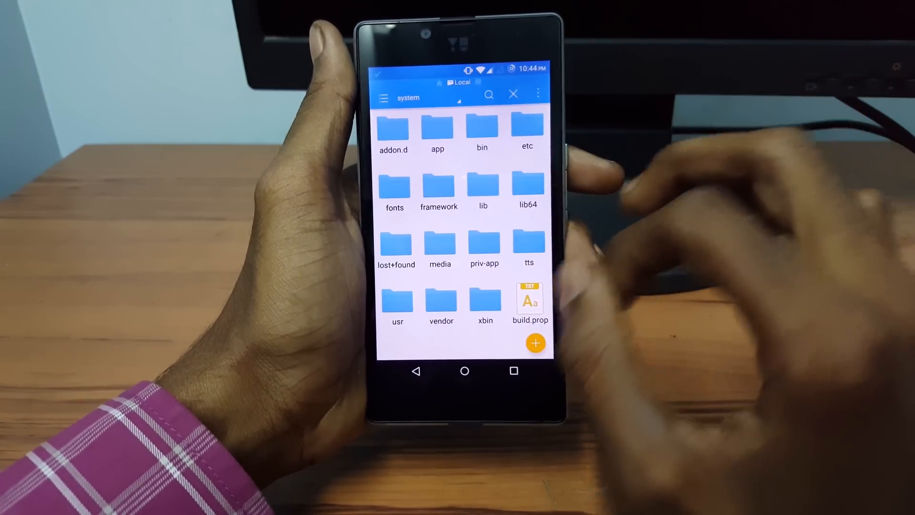
left_click(440, 242)
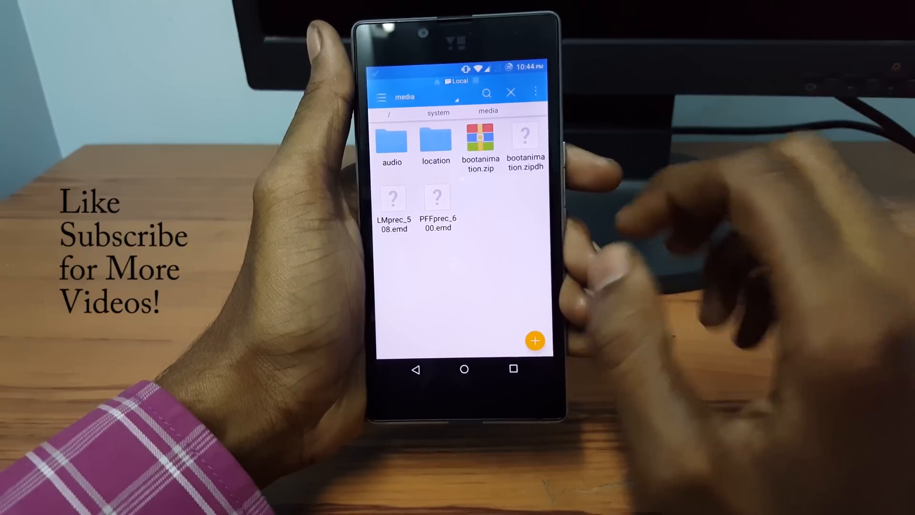
left_click(480, 143)
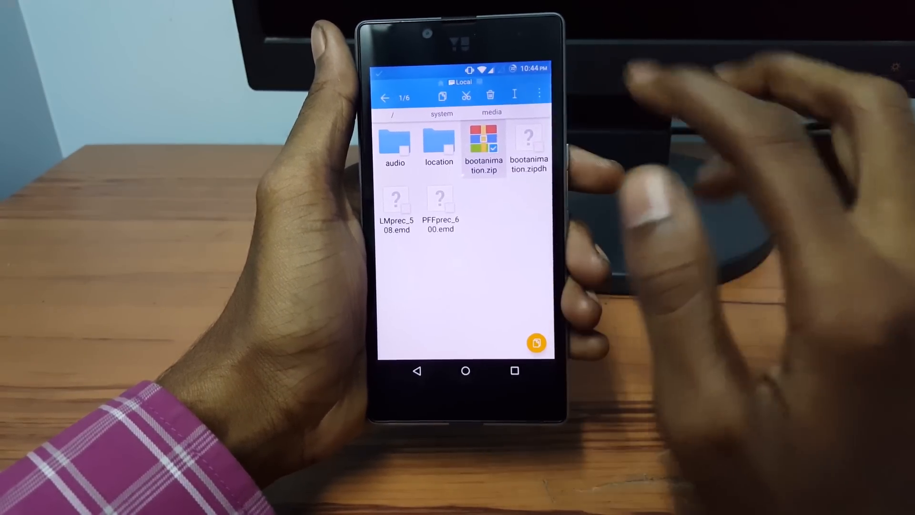
Remove execute permissions from bootanimation.zip in Properties, leaving rw-r--r--
left_click(538, 93)
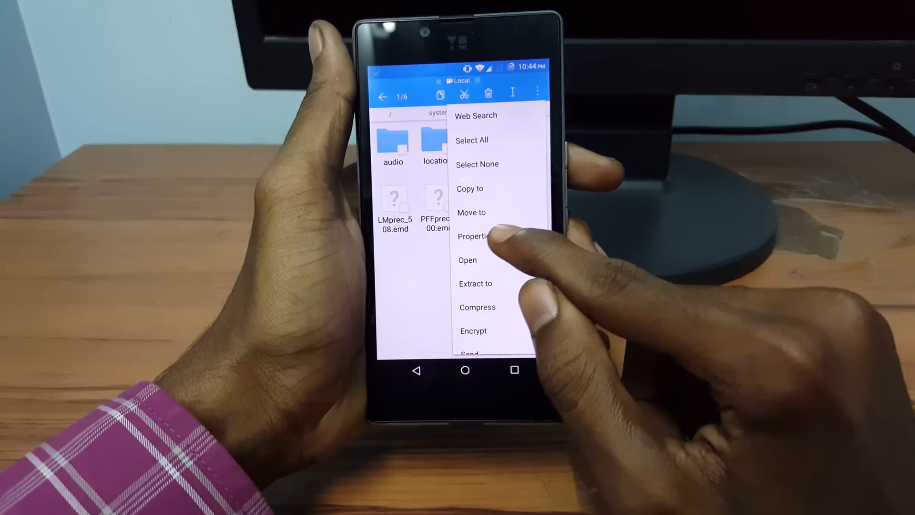
left_click(475, 237)
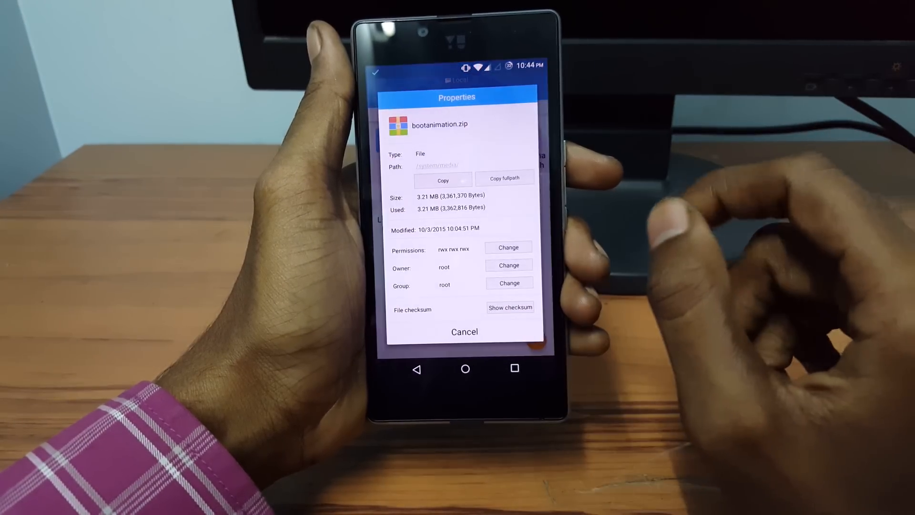
left_click(507, 247)
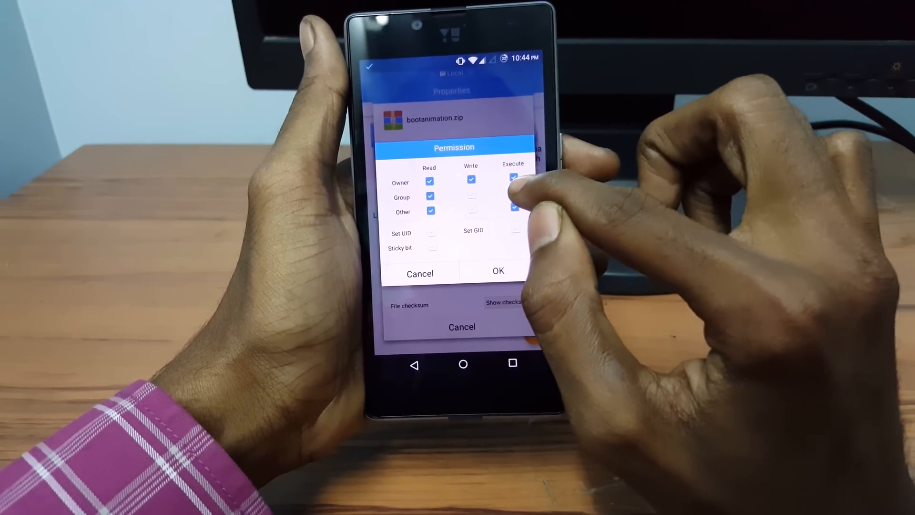
left_click(514, 179)
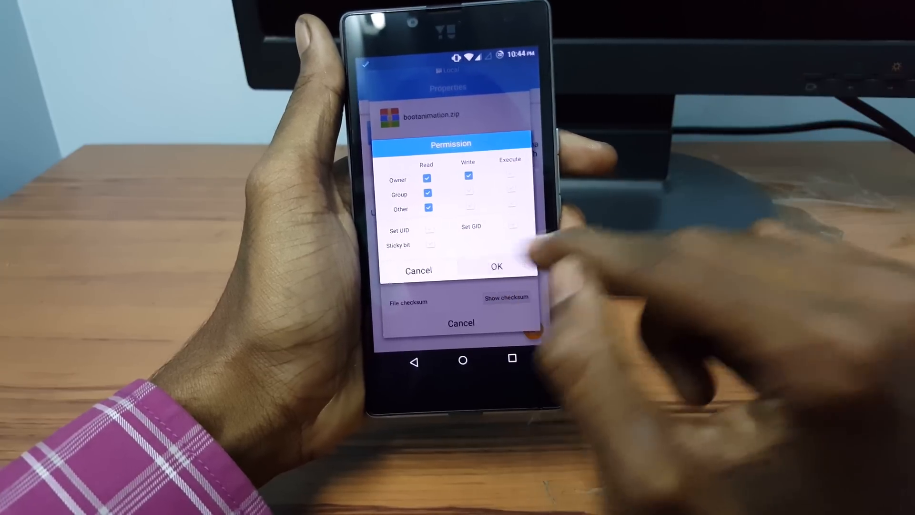
left_click(496, 266)
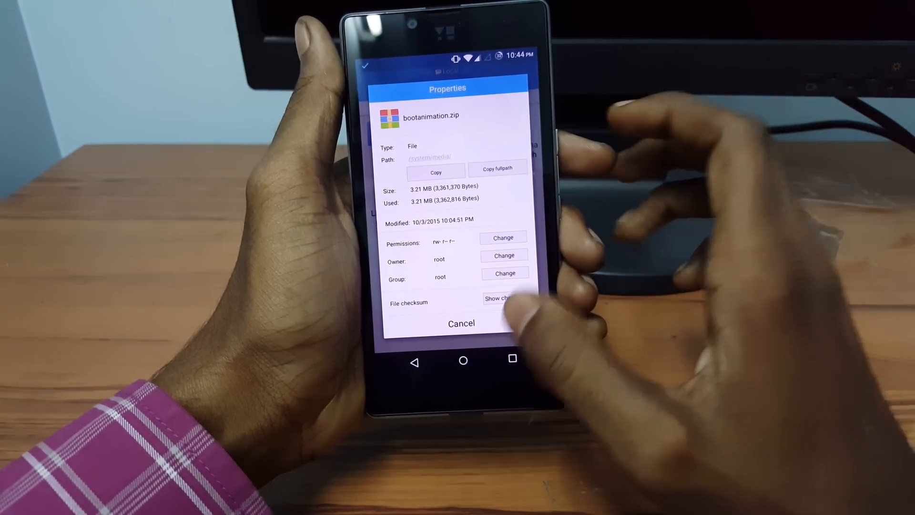
left_click(461, 323)
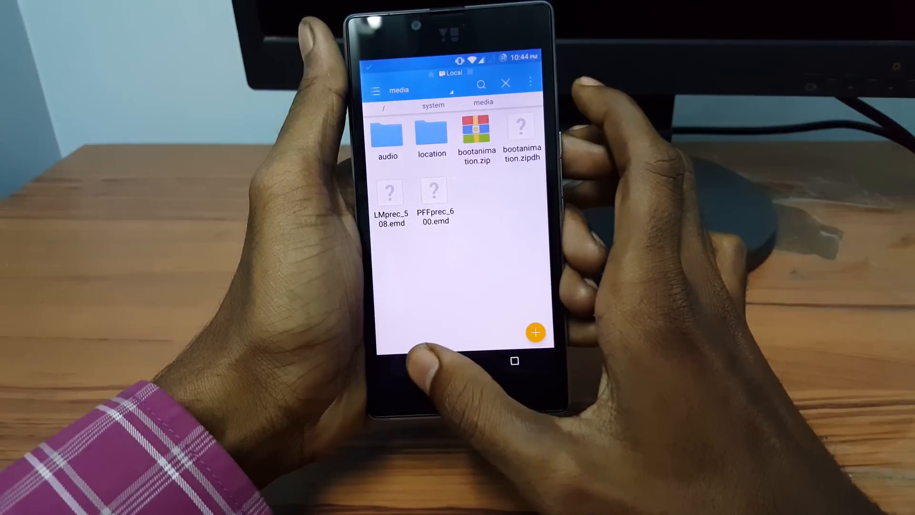
Choose Reboot from the power menu and confirm a normal reboot
key("Back")
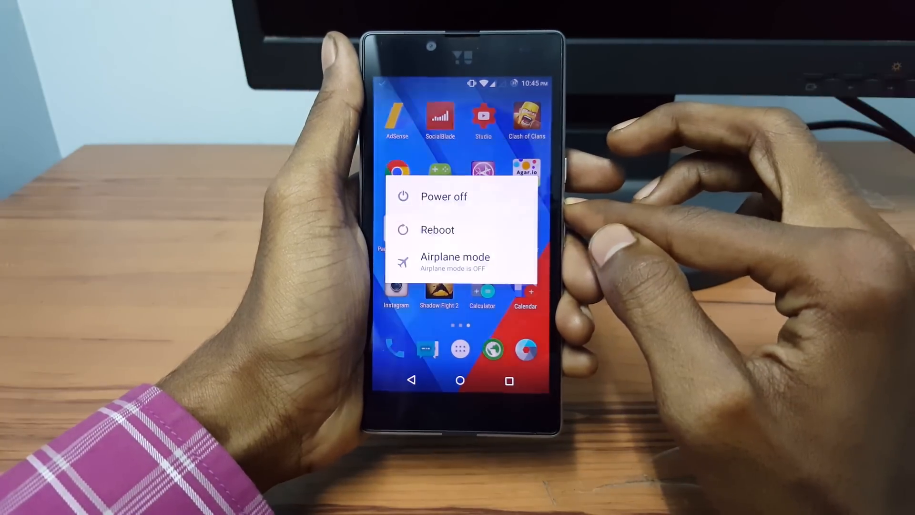
left_click(437, 229)
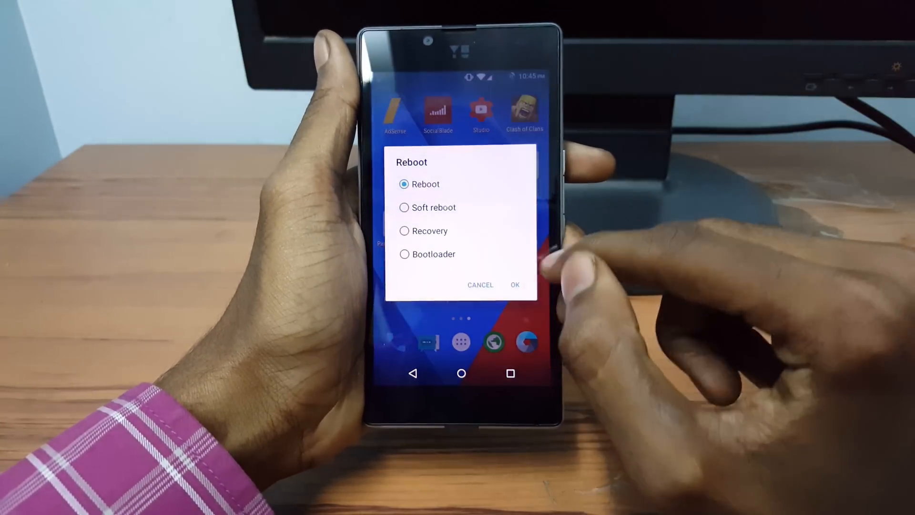
left_click(515, 285)
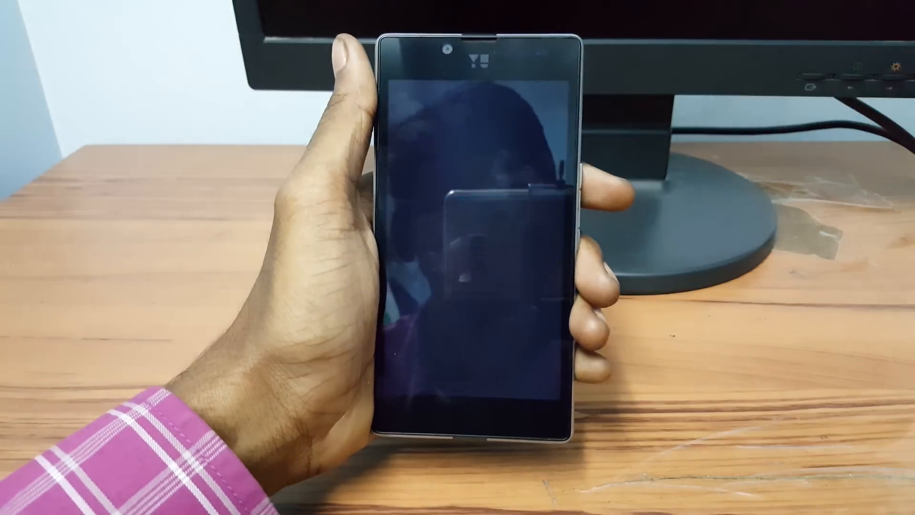